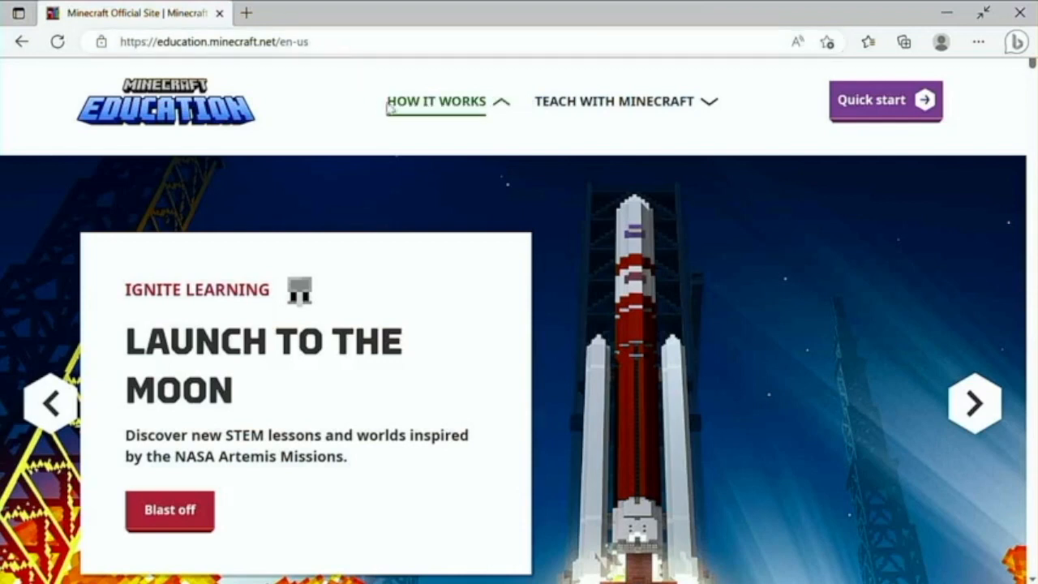
Go to How to Buy and view the $5.04 and $12.00 per-user pricing cards.
click(435, 101)
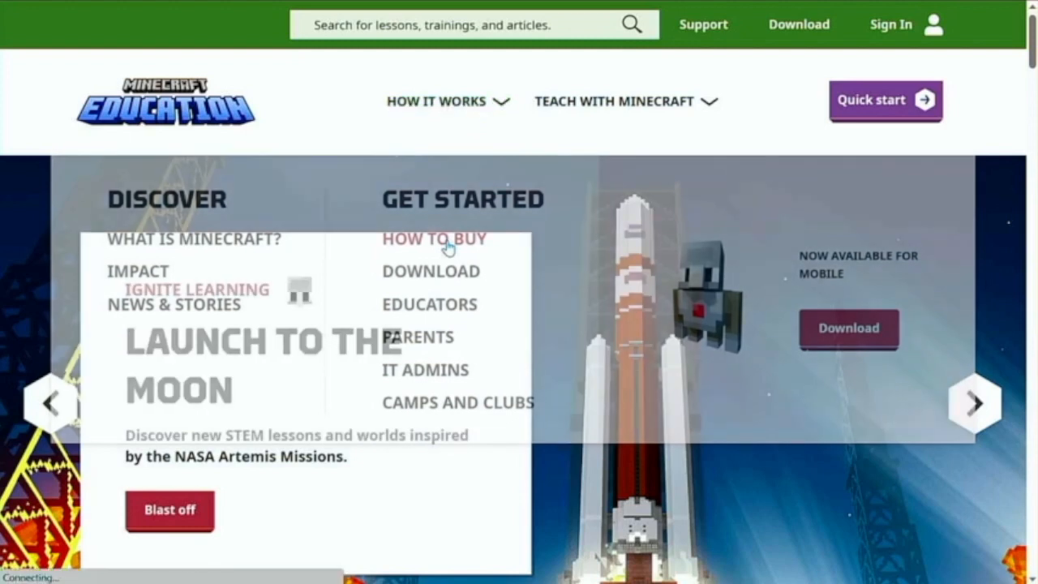
click(434, 238)
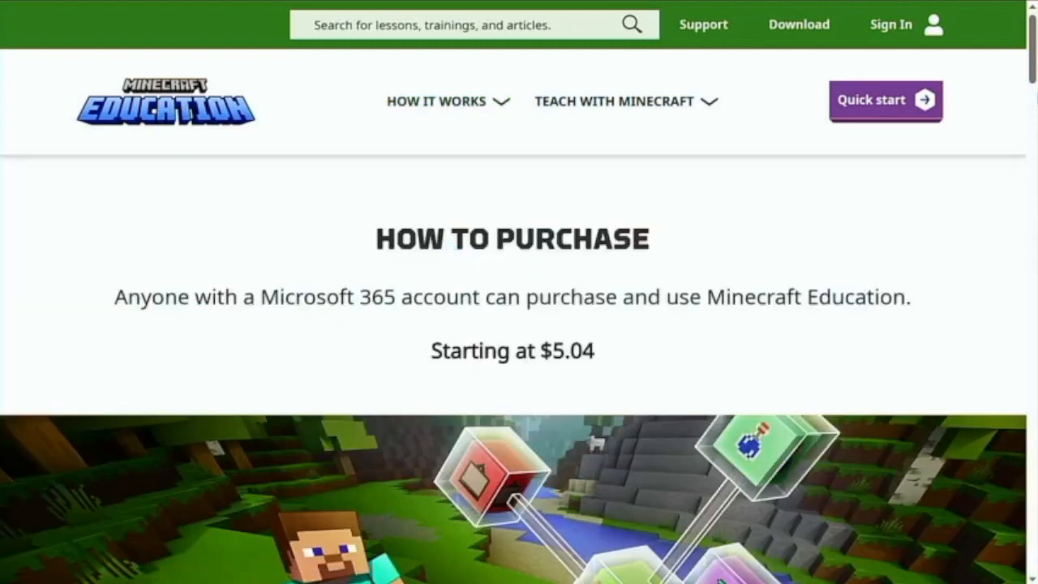
scroll(down, 3)
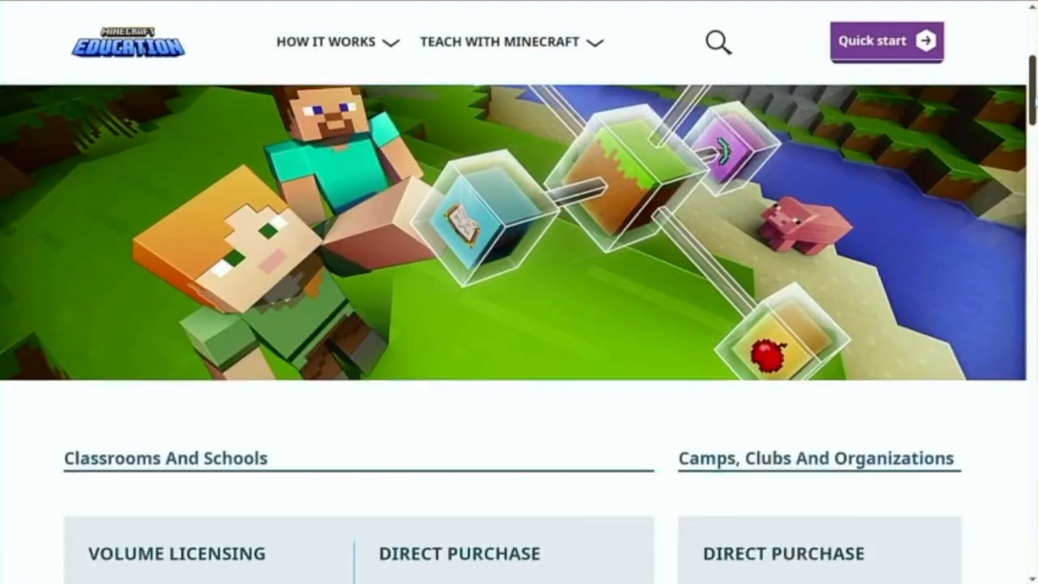
scroll(down, 3)
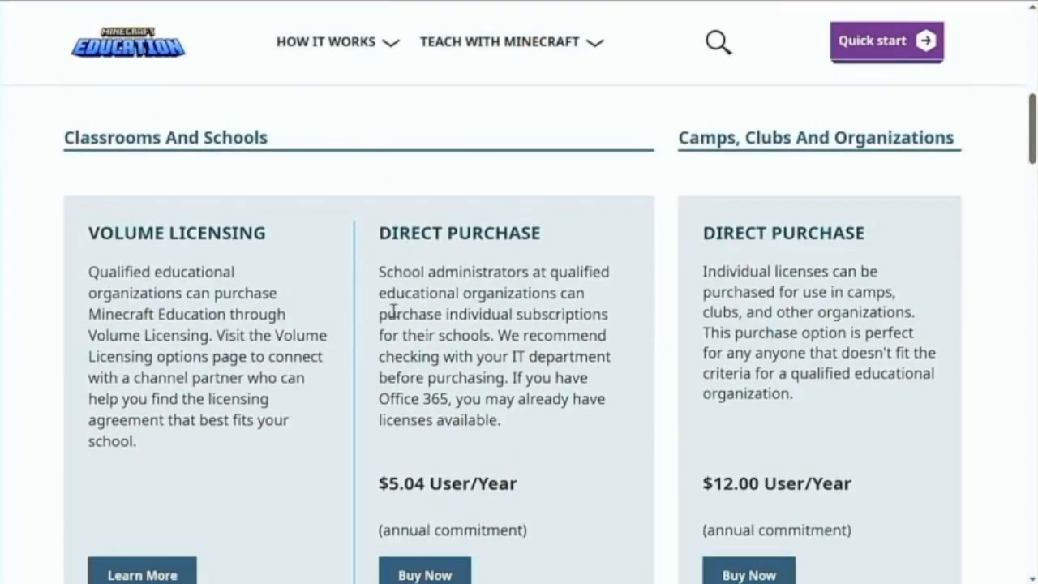
mouse_move(468, 189)
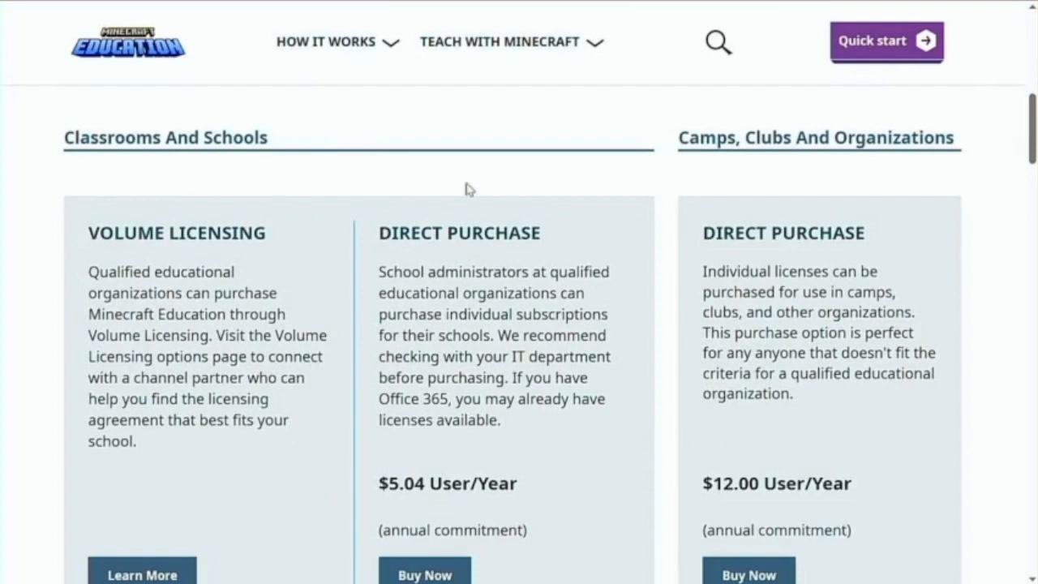
mouse_move(215, 255)
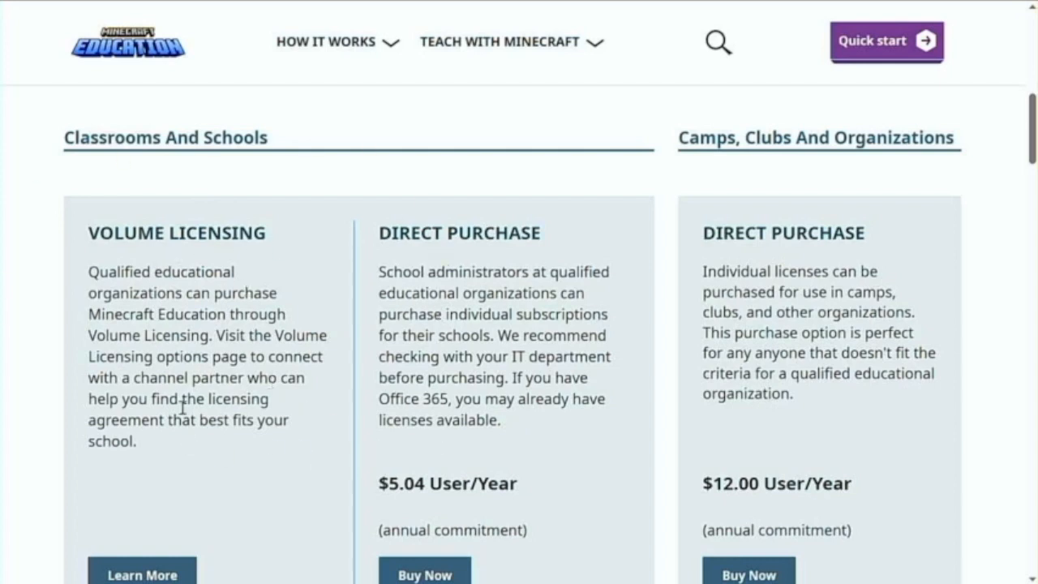
mouse_move(212, 160)
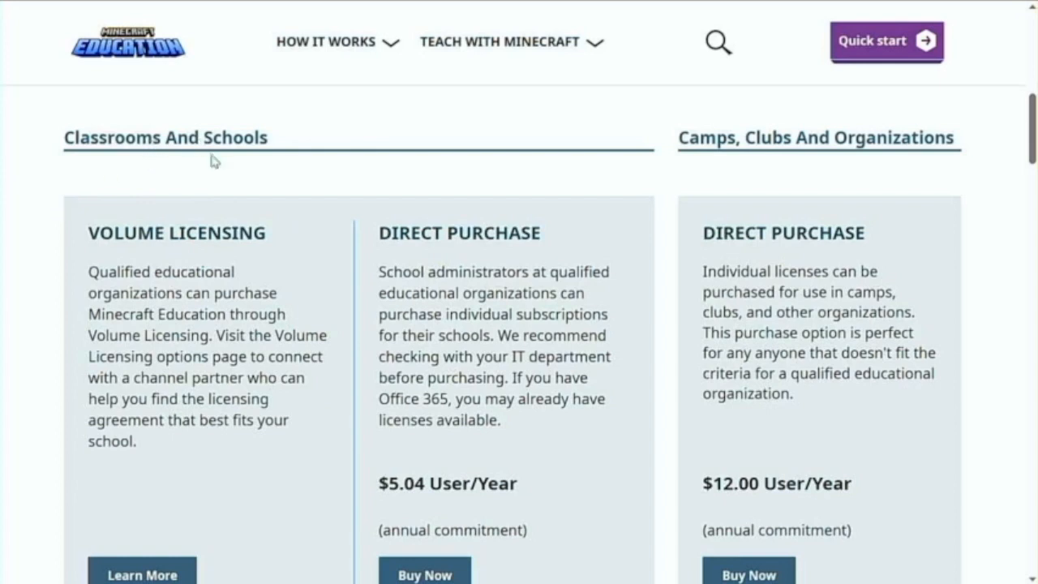
mouse_move(755, 150)
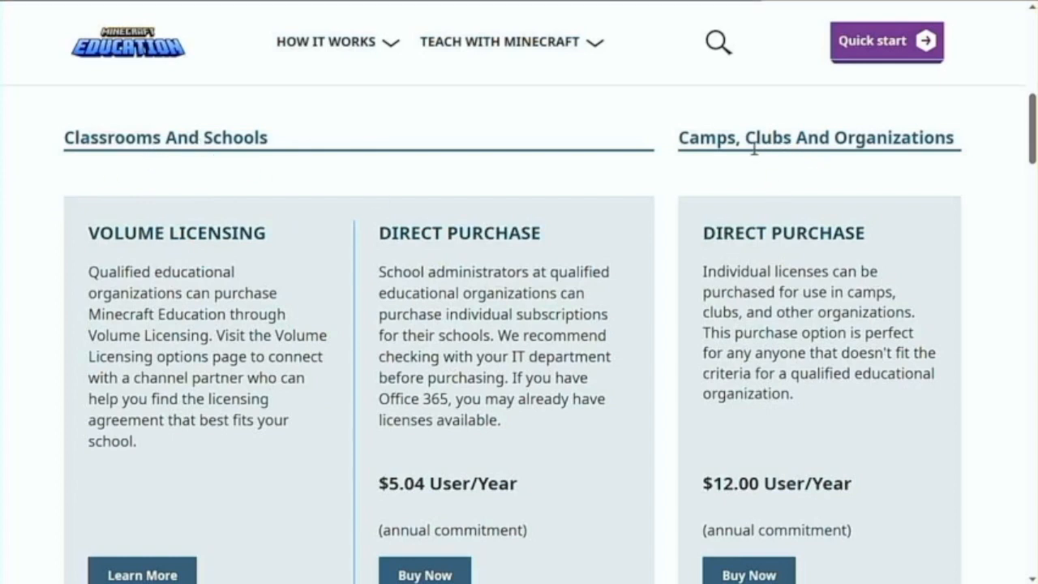
mouse_move(795, 185)
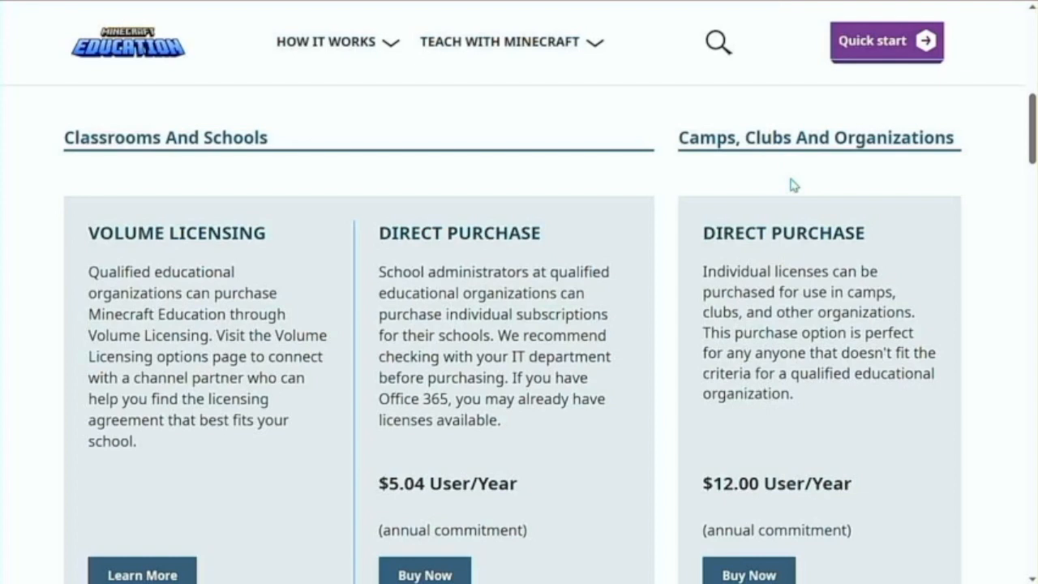
mouse_move(820, 187)
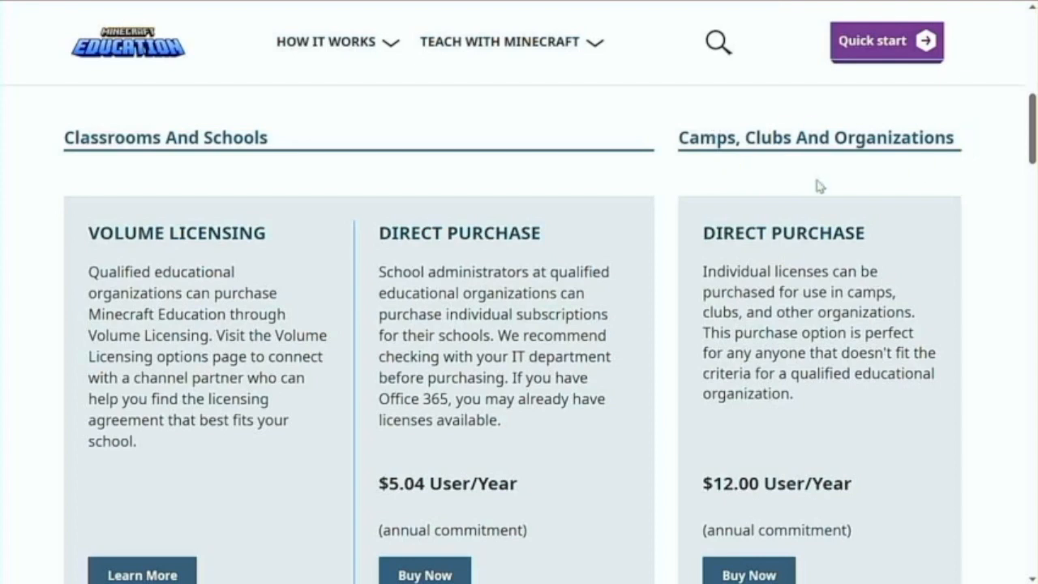
mouse_move(927, 170)
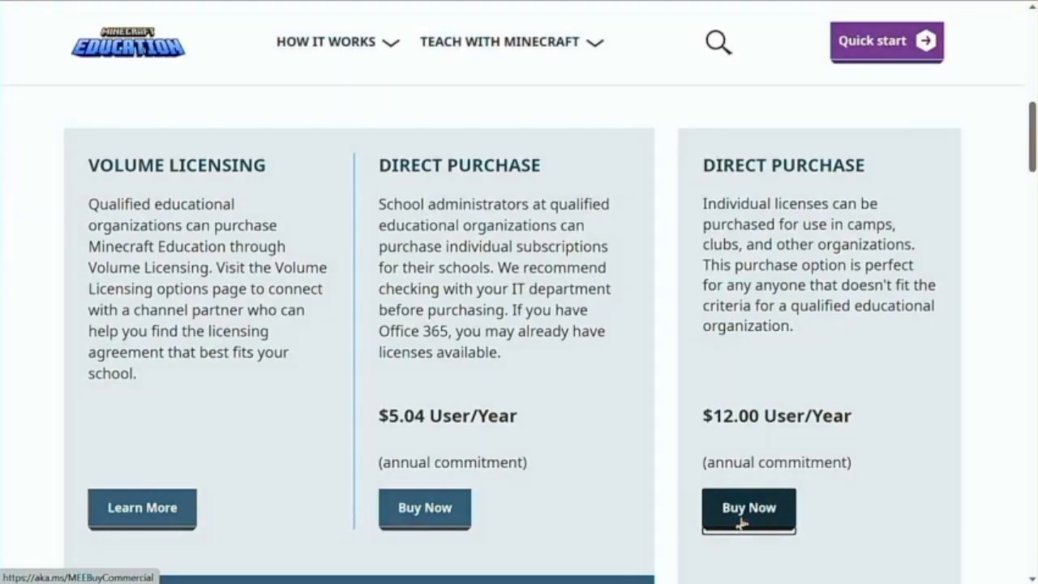
click(748, 507)
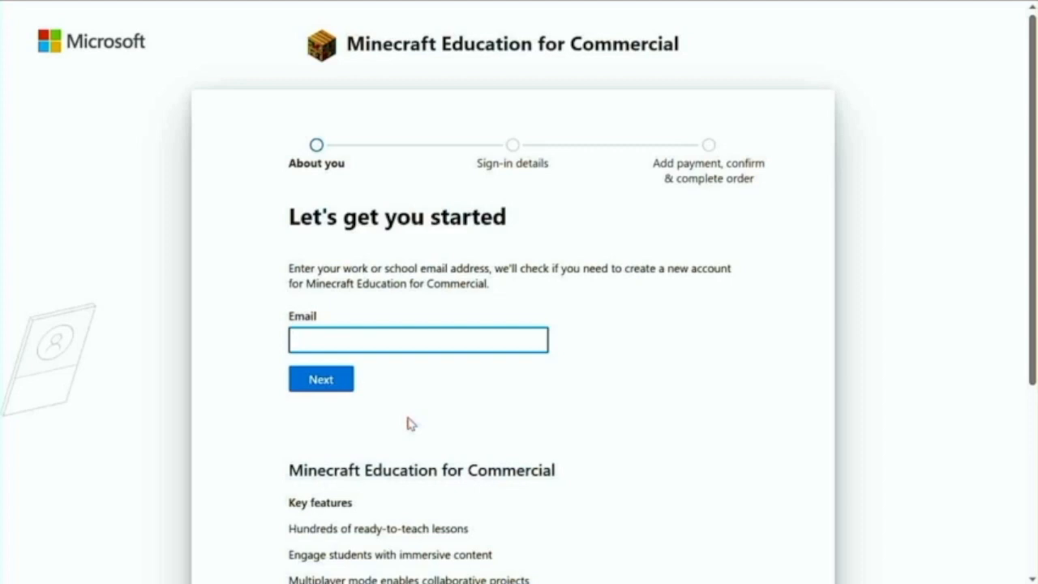
click(417, 340)
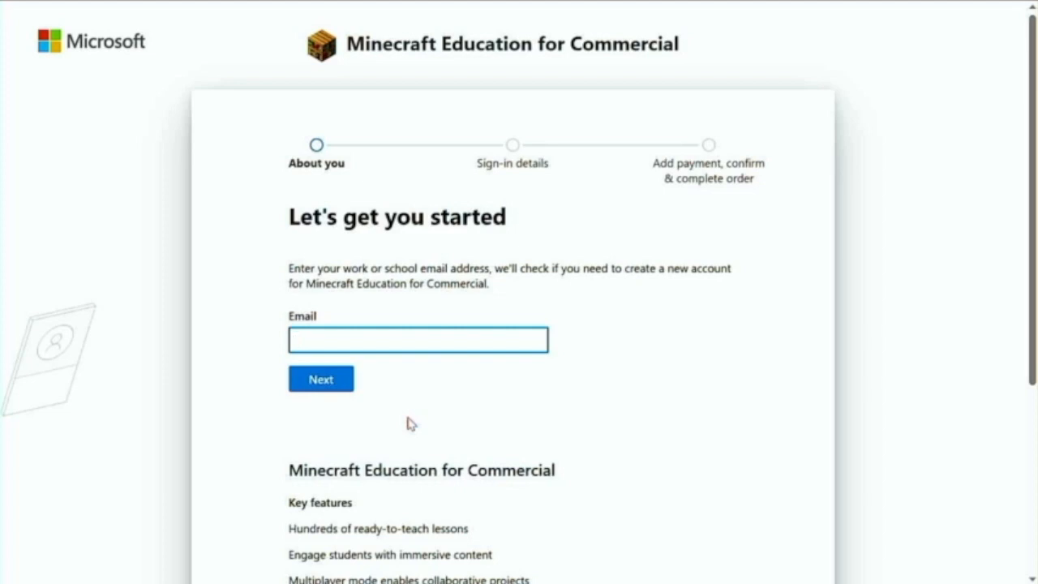
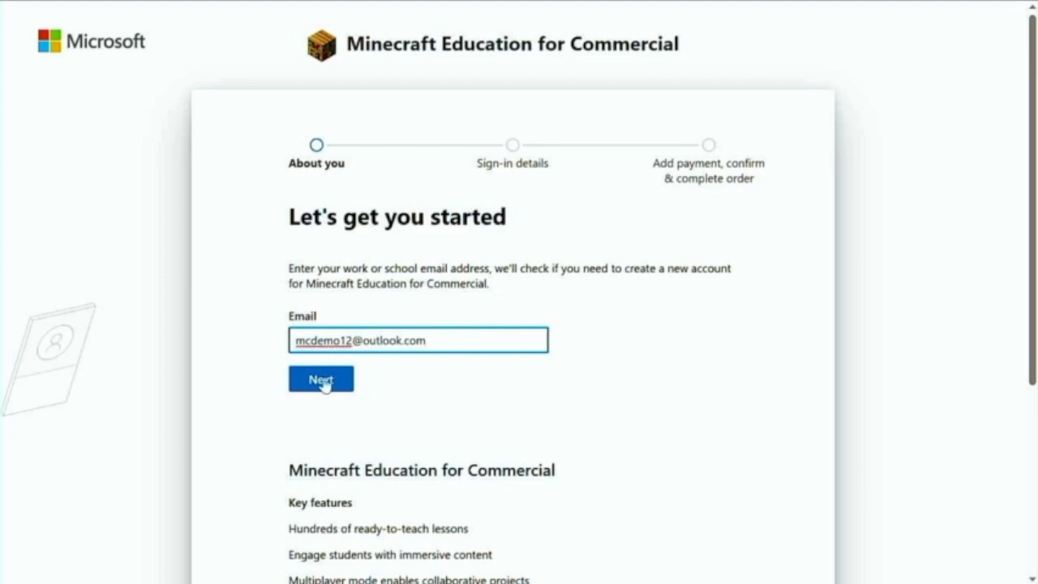
click(320, 379)
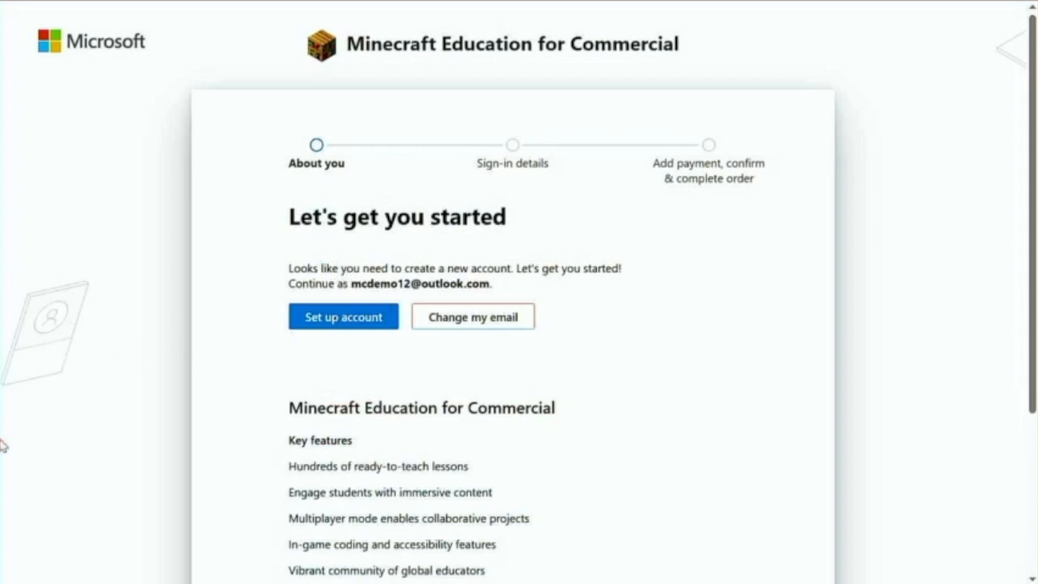
mouse_move(554, 304)
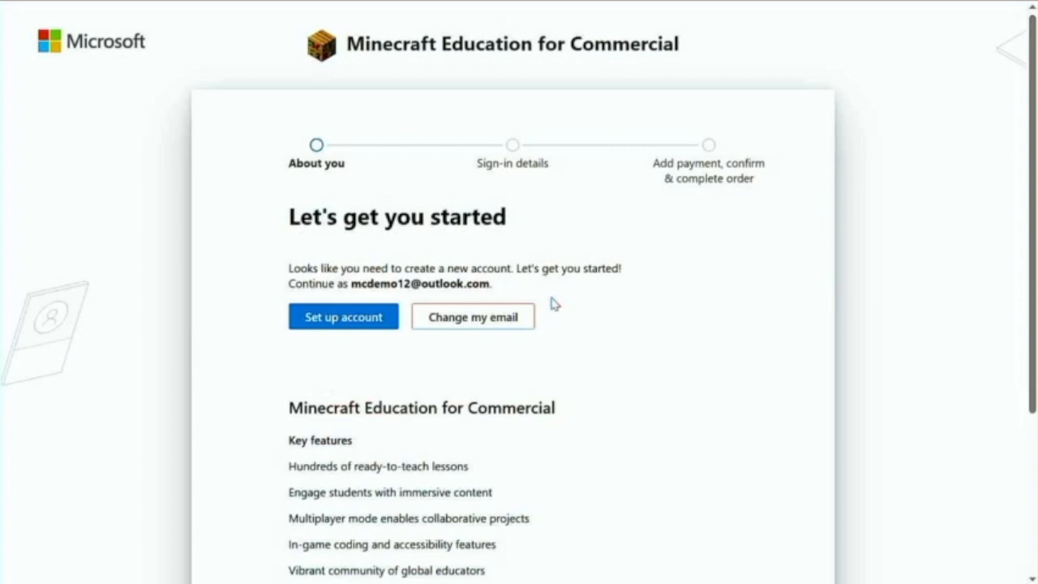
mouse_move(509, 338)
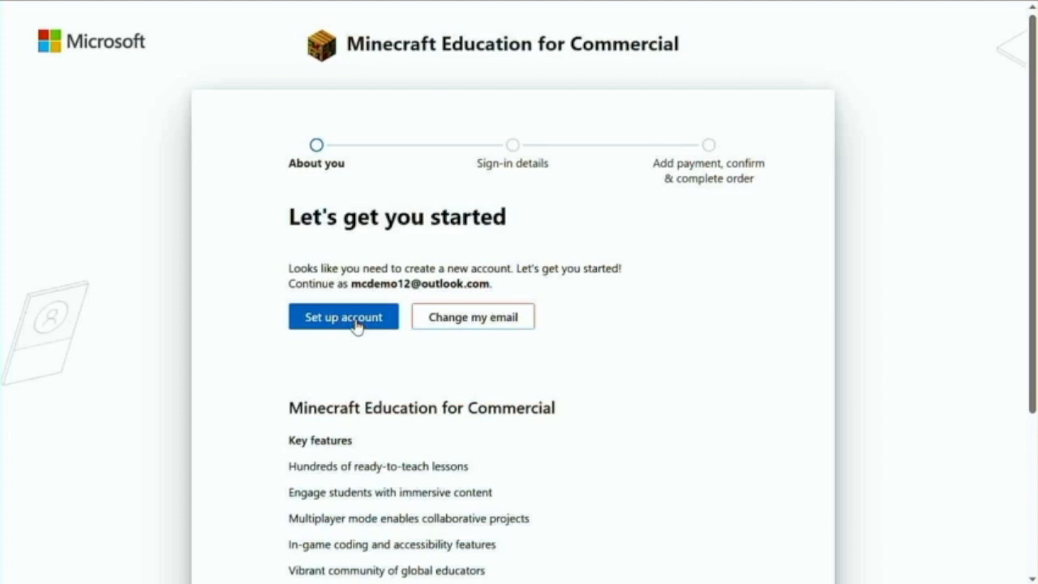
Create the new account with name, phone, company name, size and country filled in.
click(343, 317)
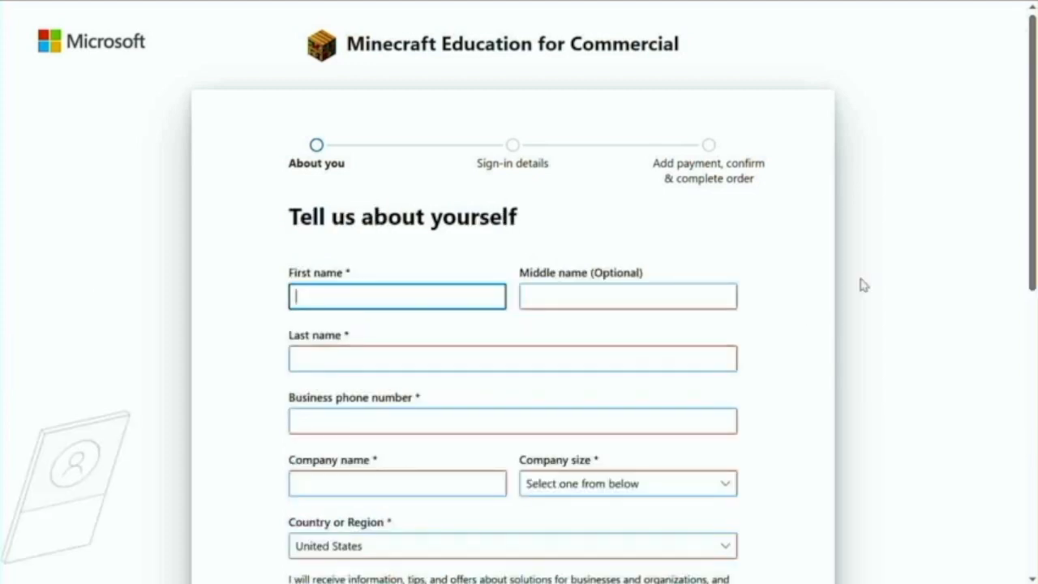
scroll(down, 3)
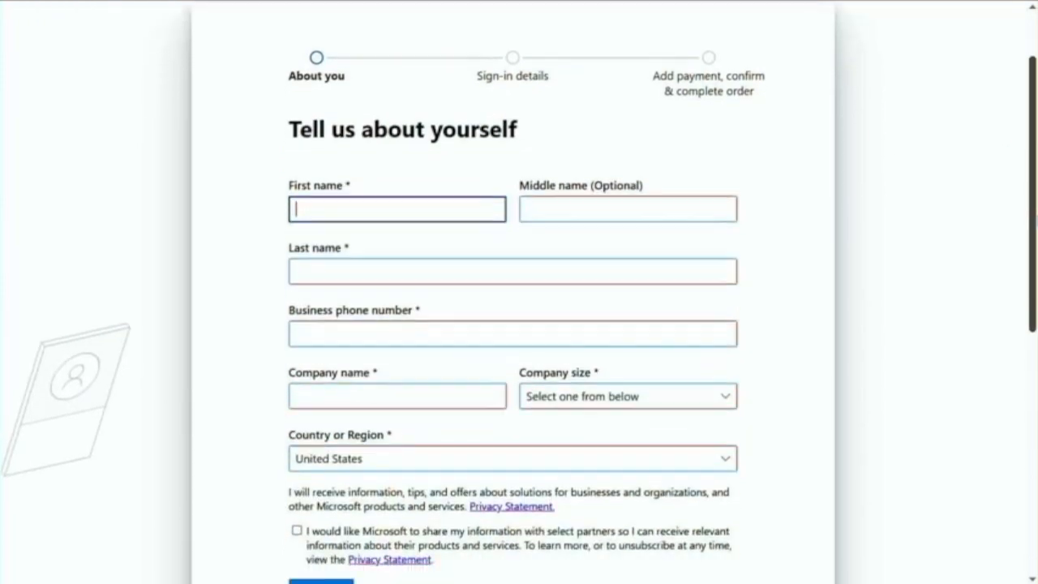
scroll(down, 3)
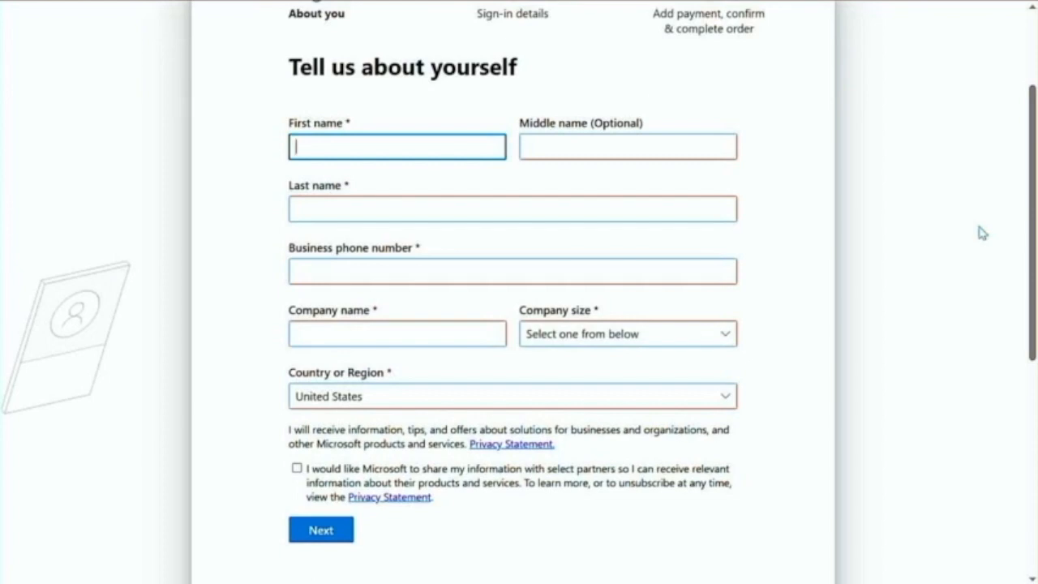
click(627, 333)
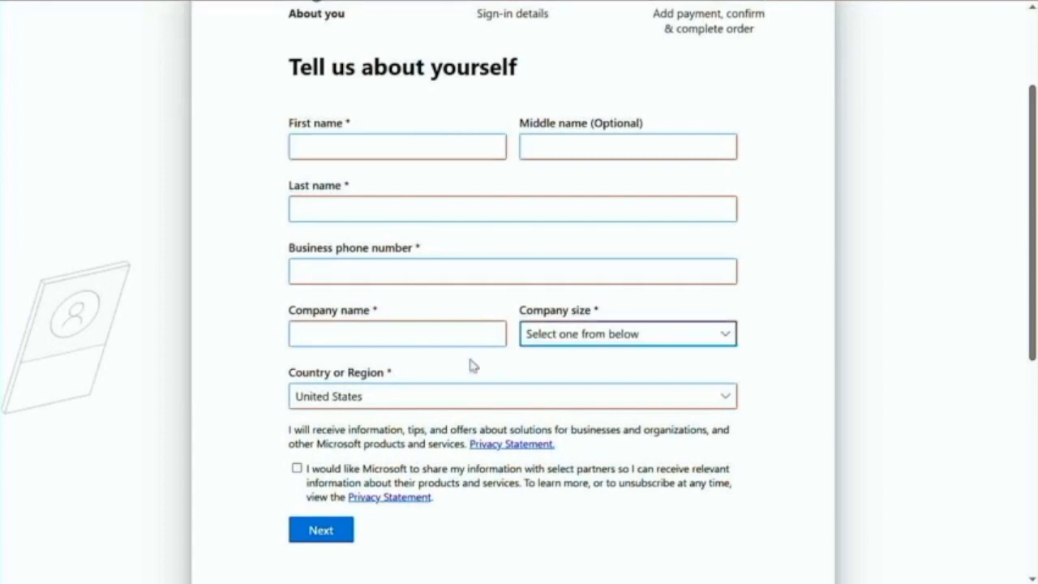
click(397, 333)
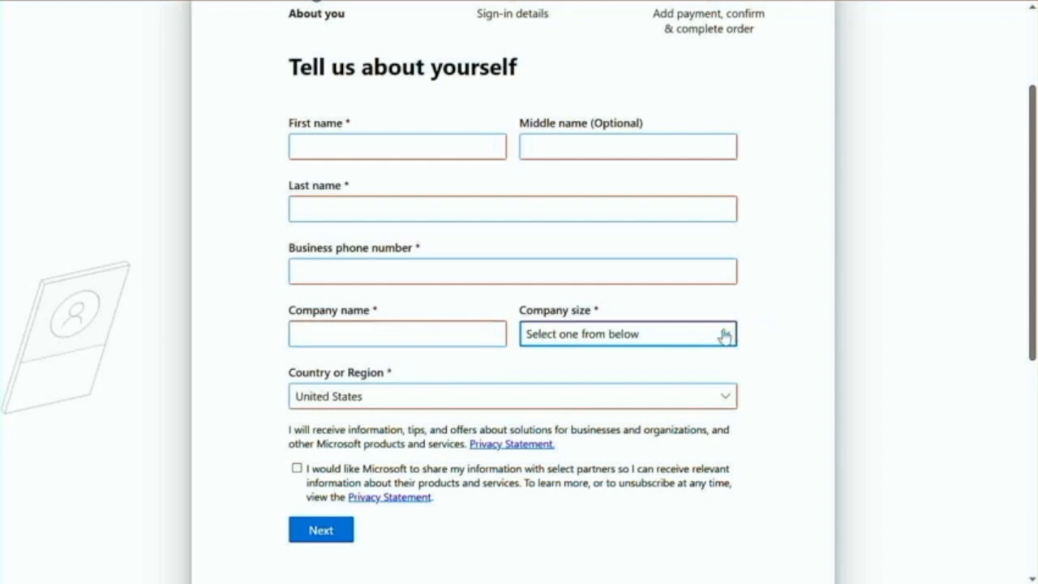
click(628, 334)
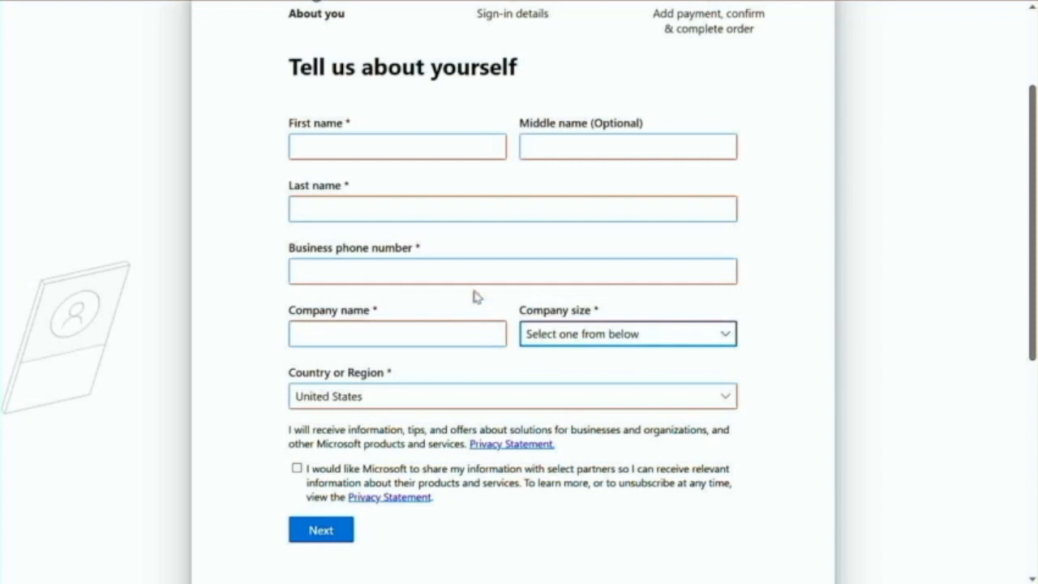
click(320, 529)
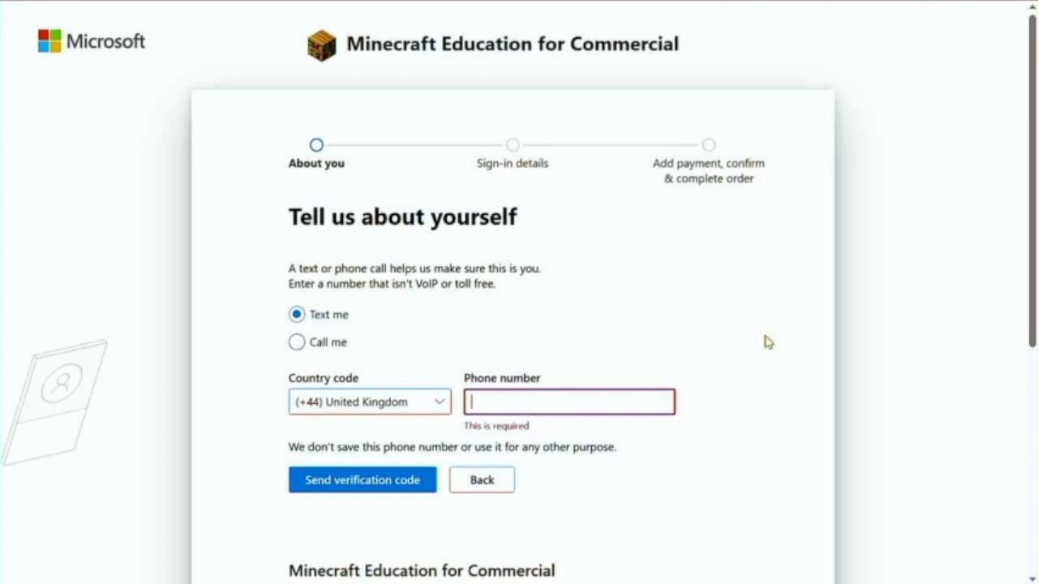
Enter the verification phone number and verify it to reach the sign-in details.
click(362, 479)
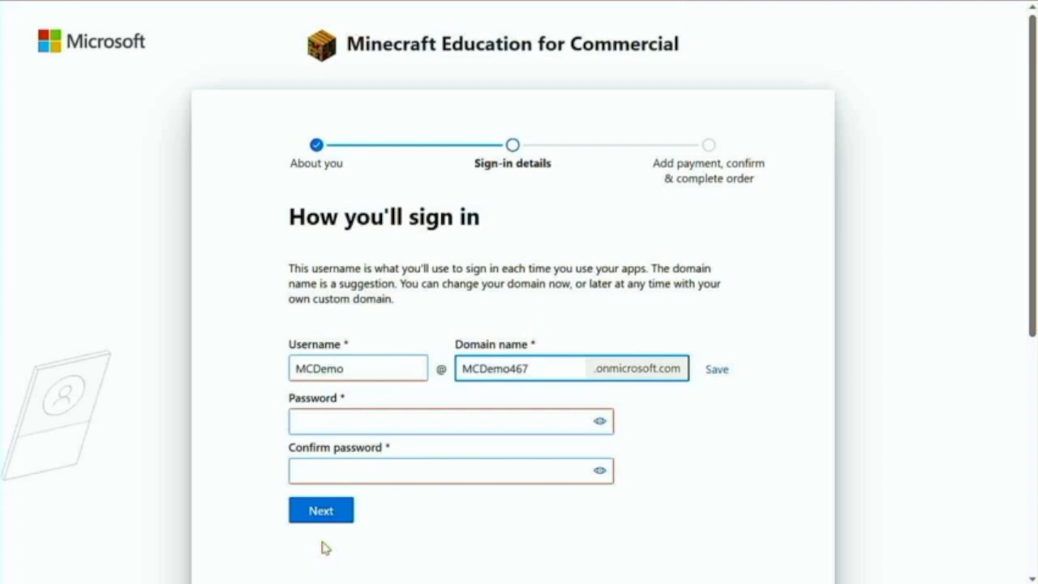
Try domain MCDemo, then save the available domain MCDemo12 instead.
key(Backspace)
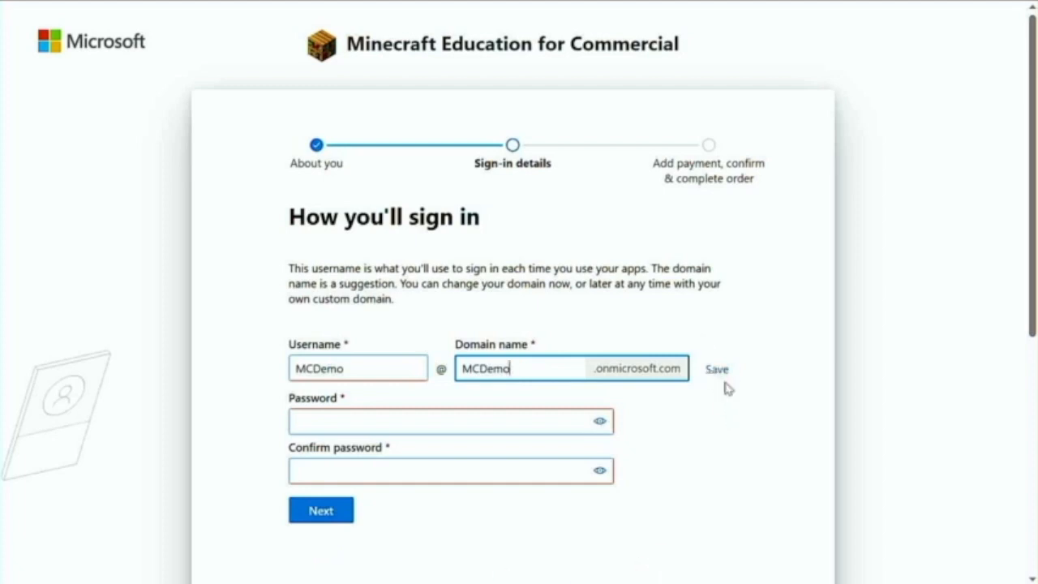
click(715, 369)
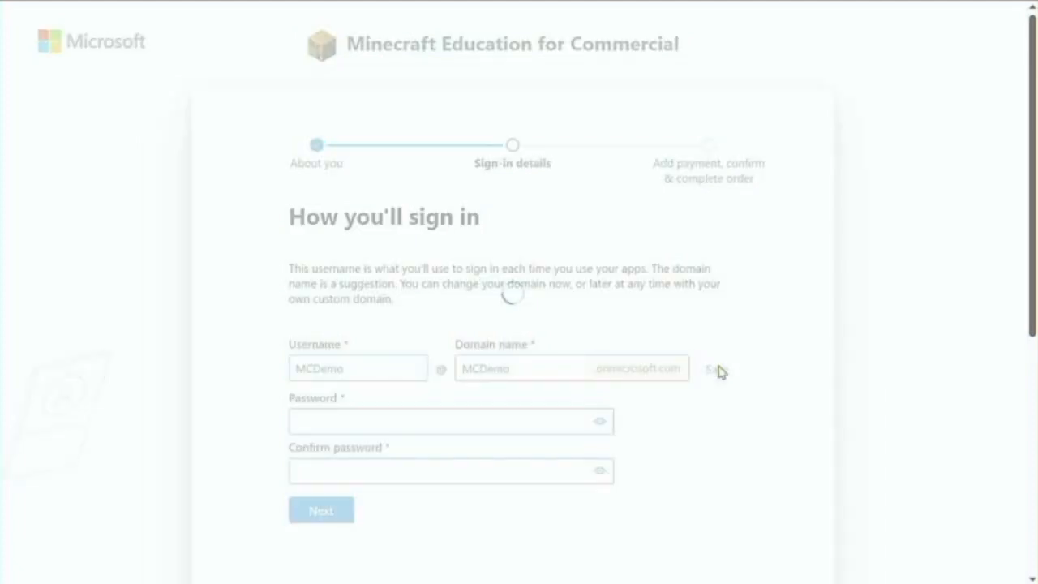
click(715, 370)
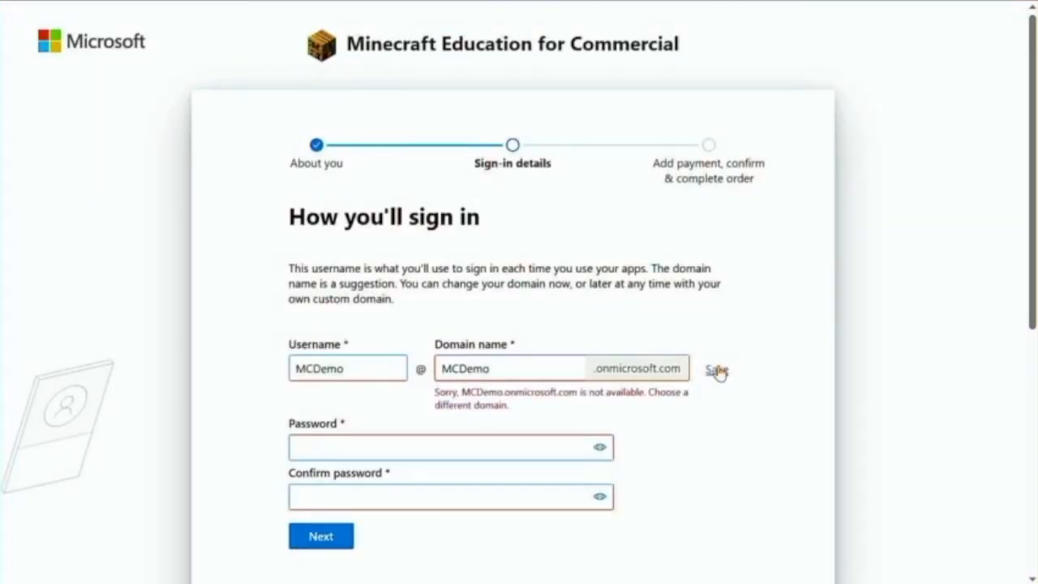
click(509, 368)
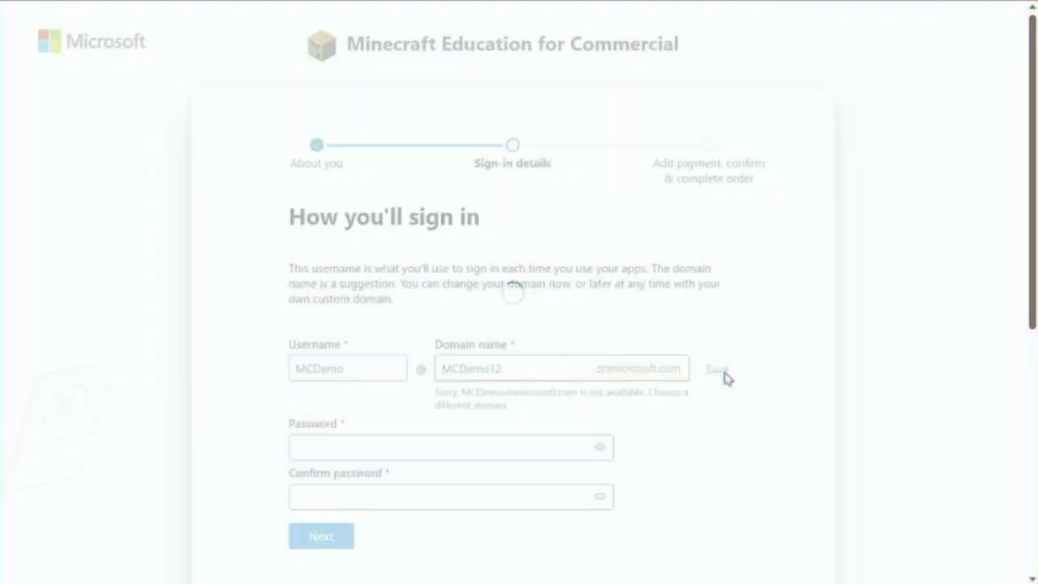
click(717, 370)
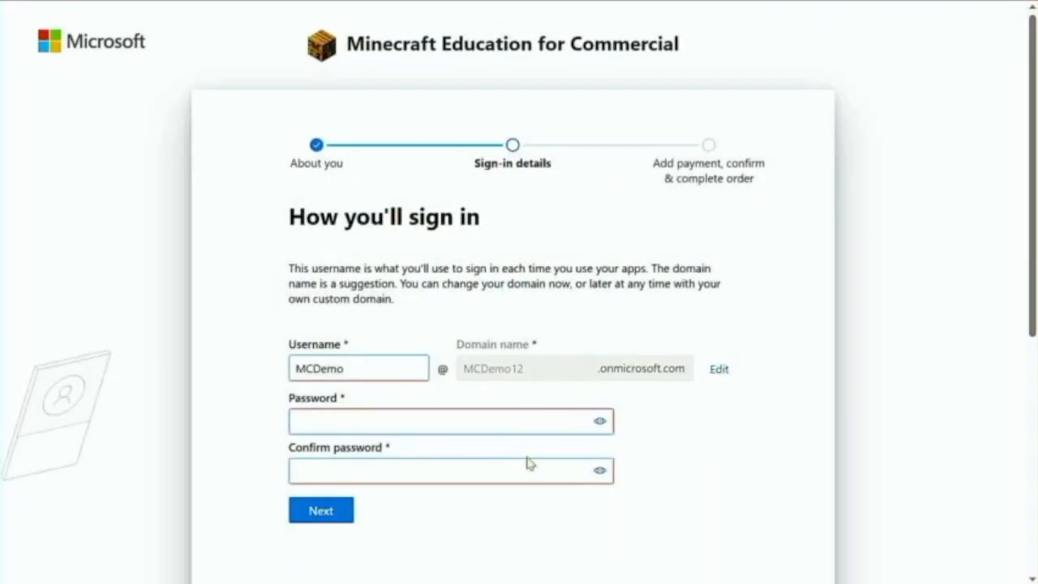
Enter and confirm the account password and submit the sign-in details.
click(450, 421)
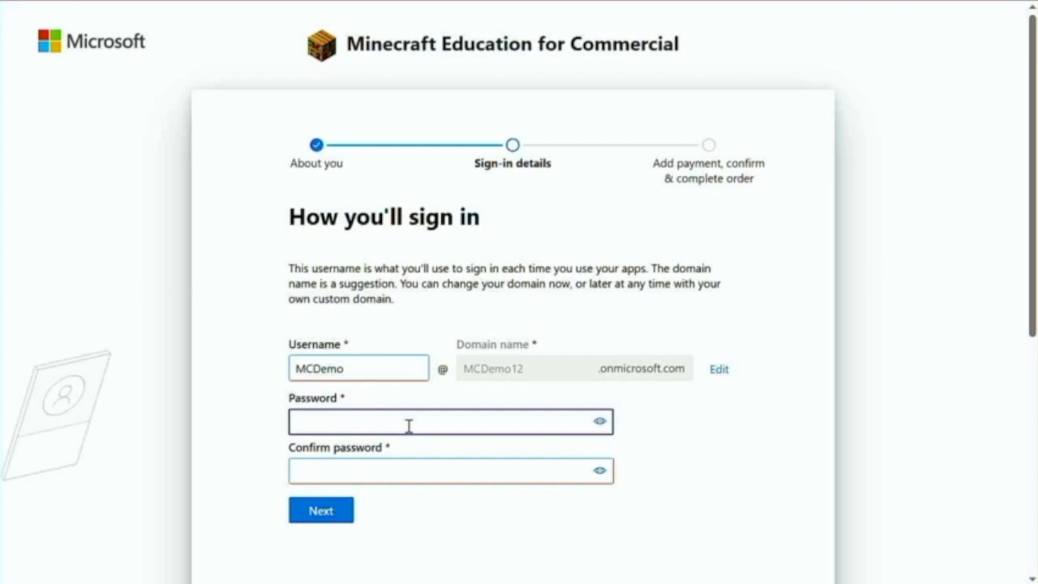
click(365, 421)
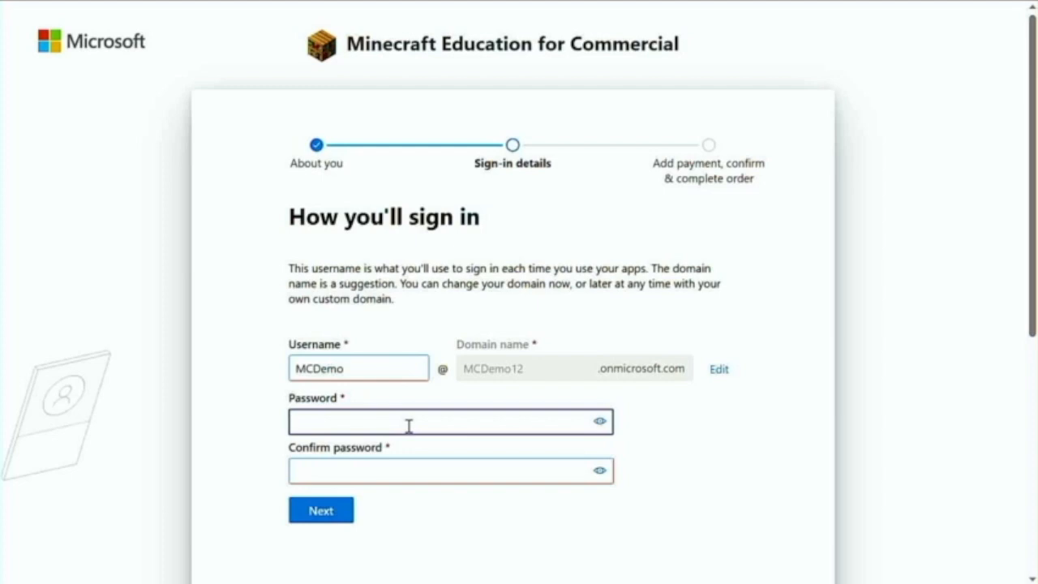
click(321, 510)
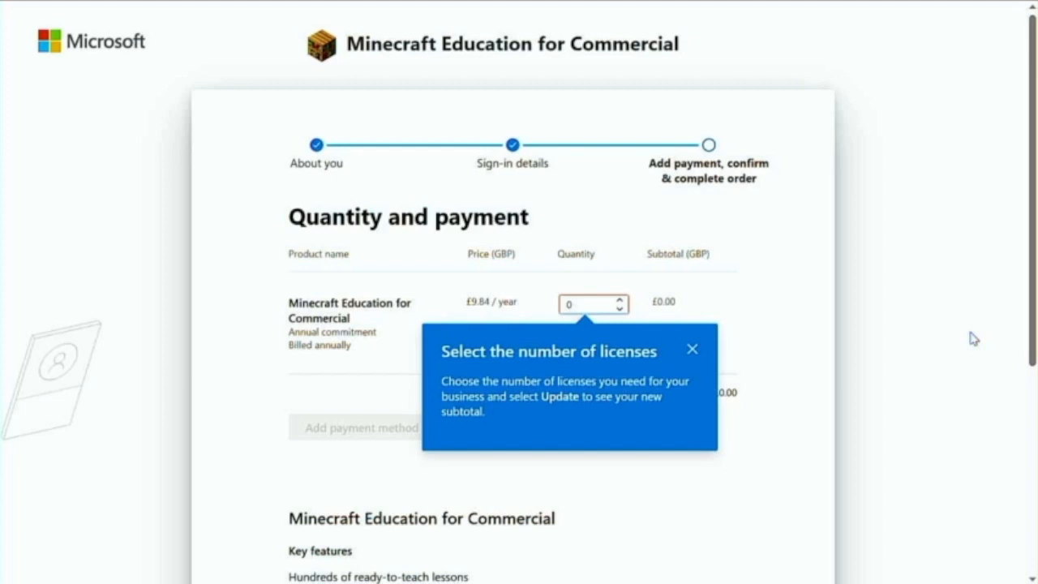
mouse_move(921, 330)
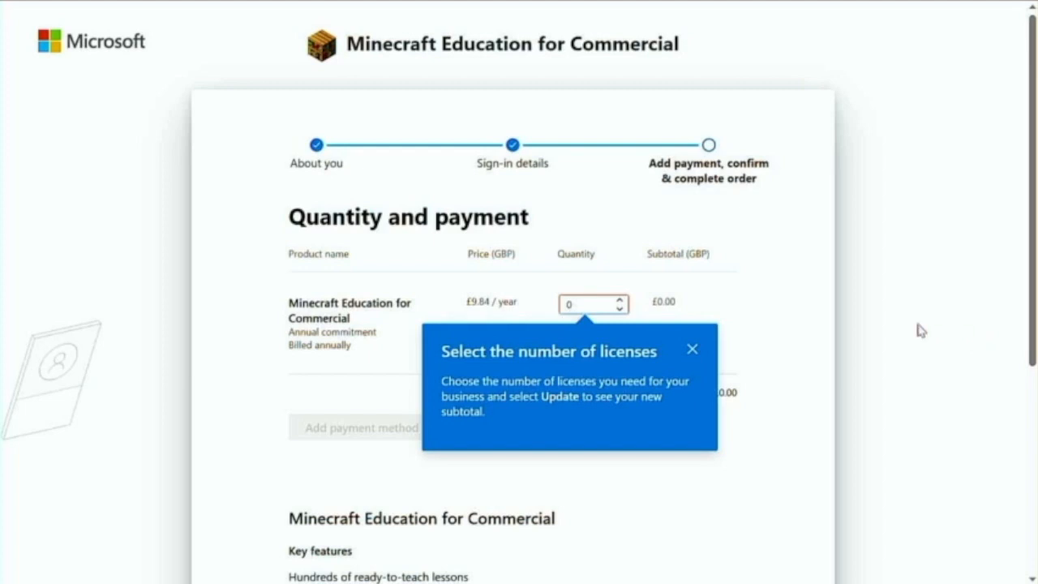
Set the license quantity to 1 and update the subtotal to £9.84.
click(620, 300)
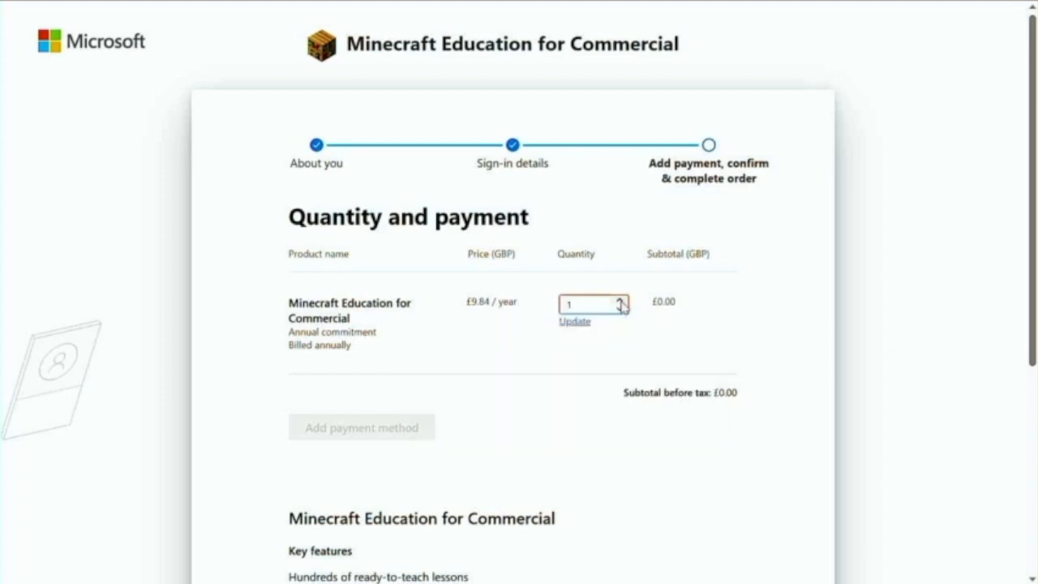
mouse_move(578, 334)
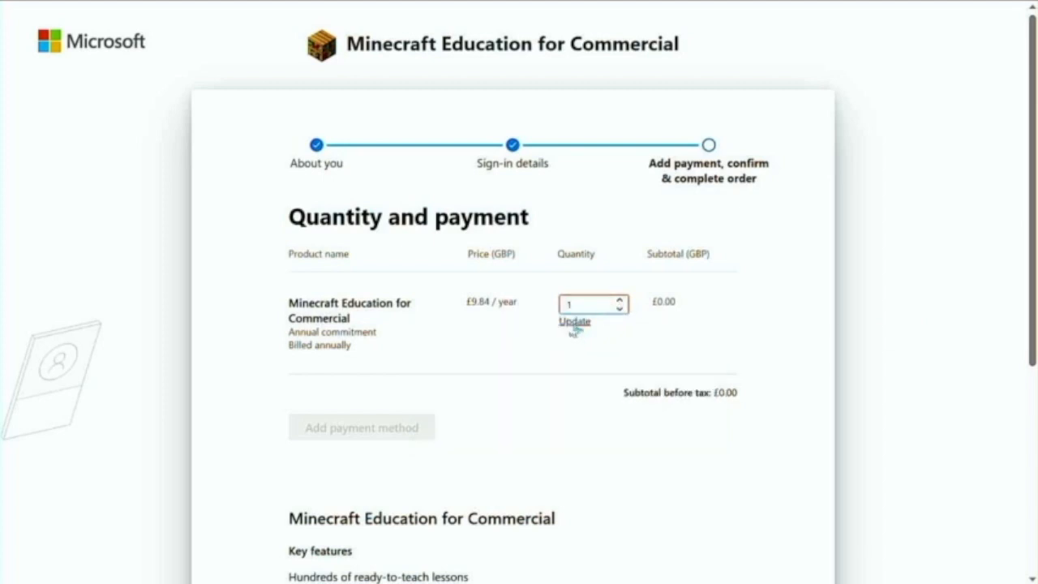
click(574, 322)
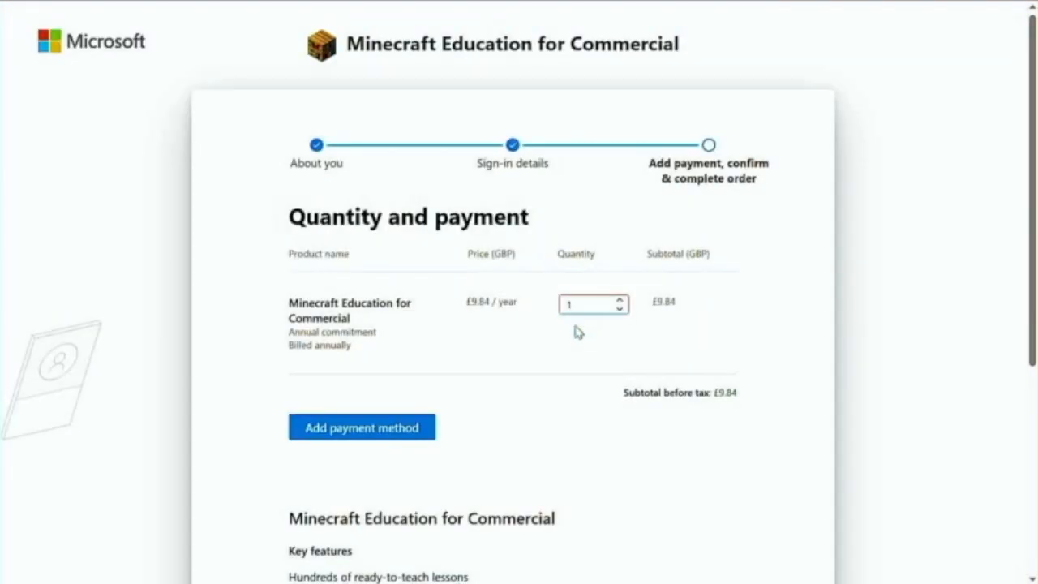
mouse_move(663, 439)
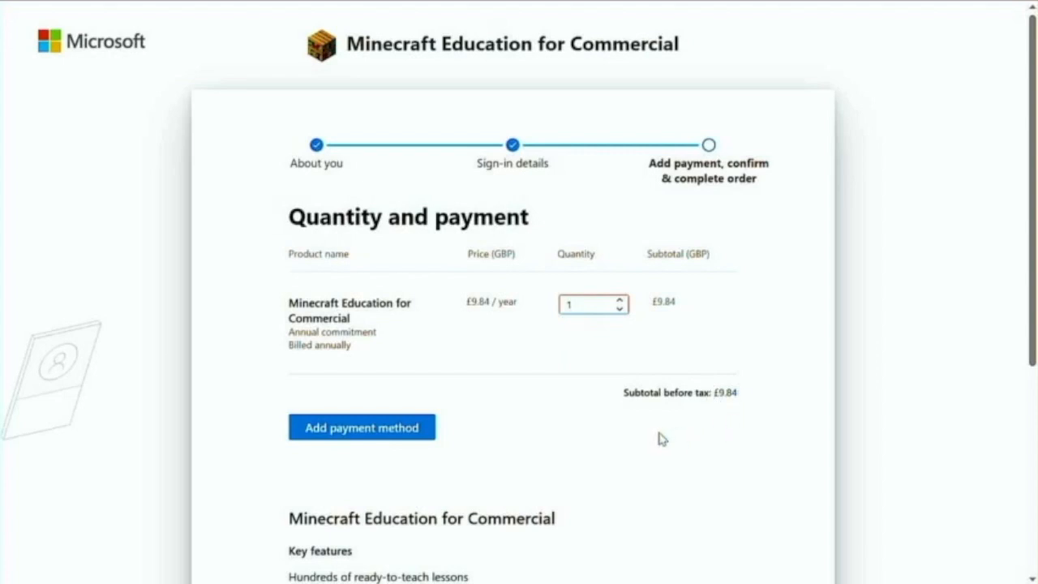
mouse_move(516, 439)
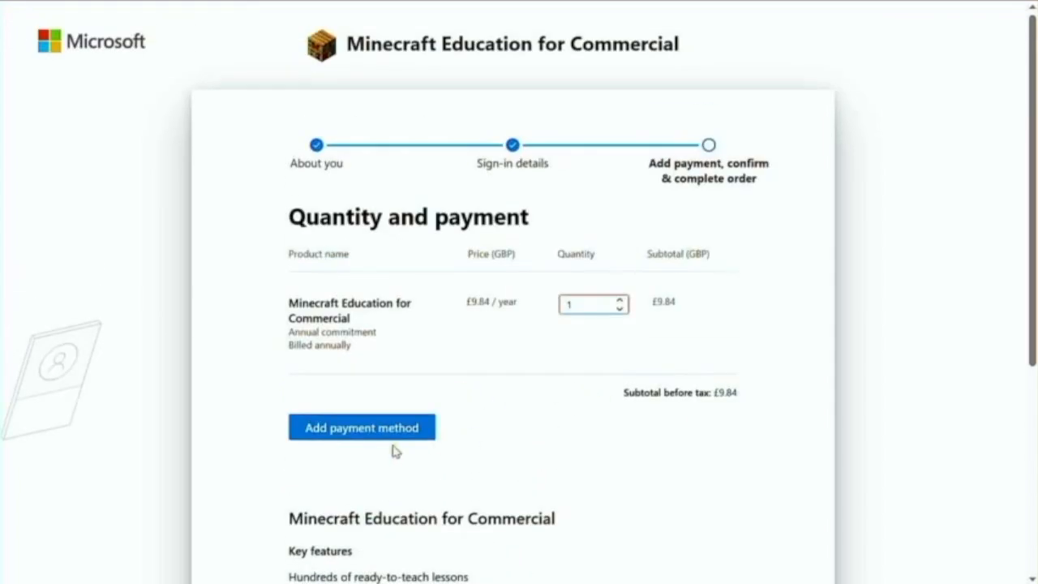
Add a payment card with billing address and view the £11.81 total summary.
click(362, 427)
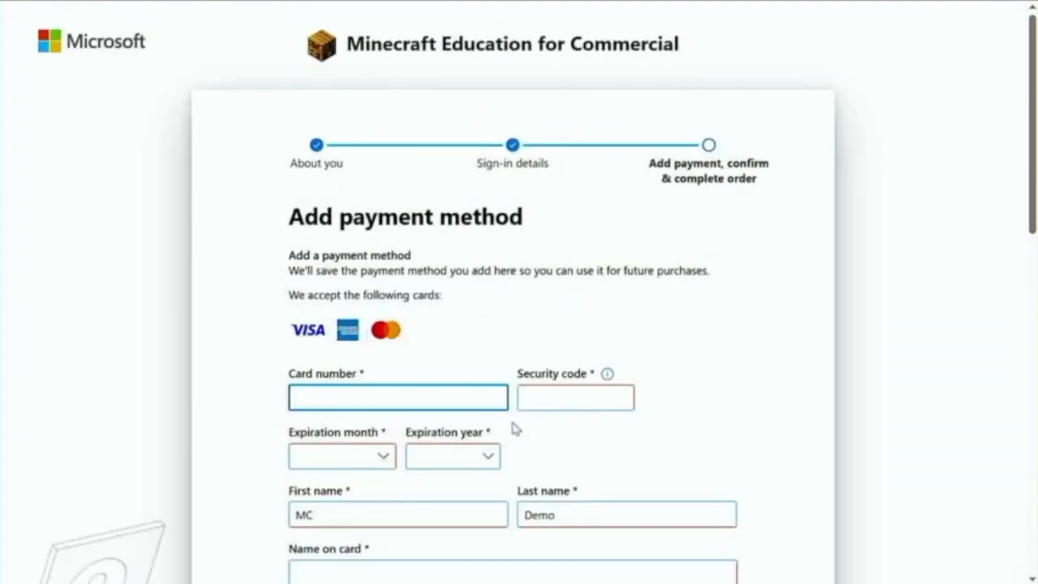
scroll(down, 3)
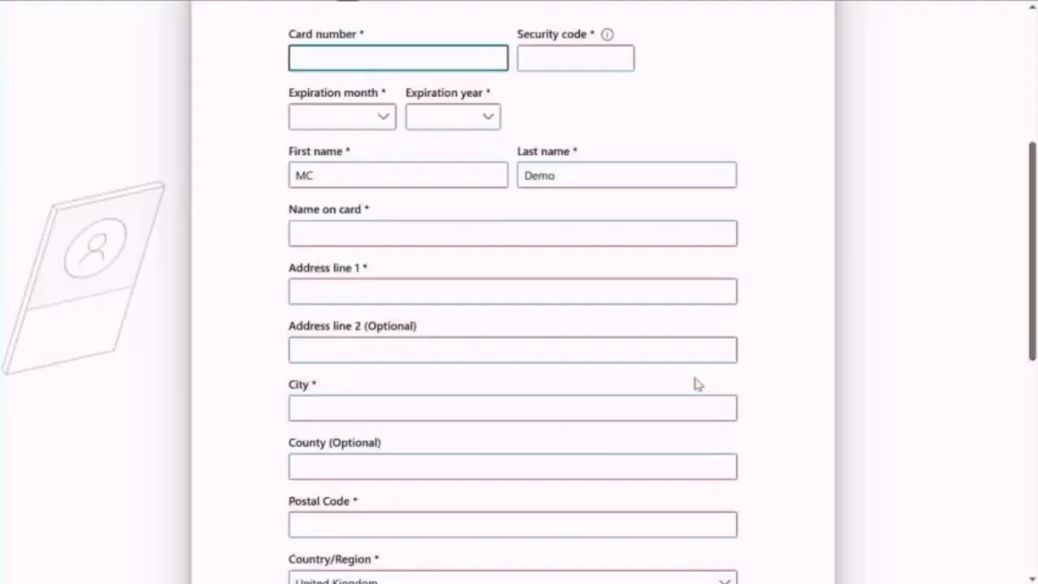
scroll(down, 3)
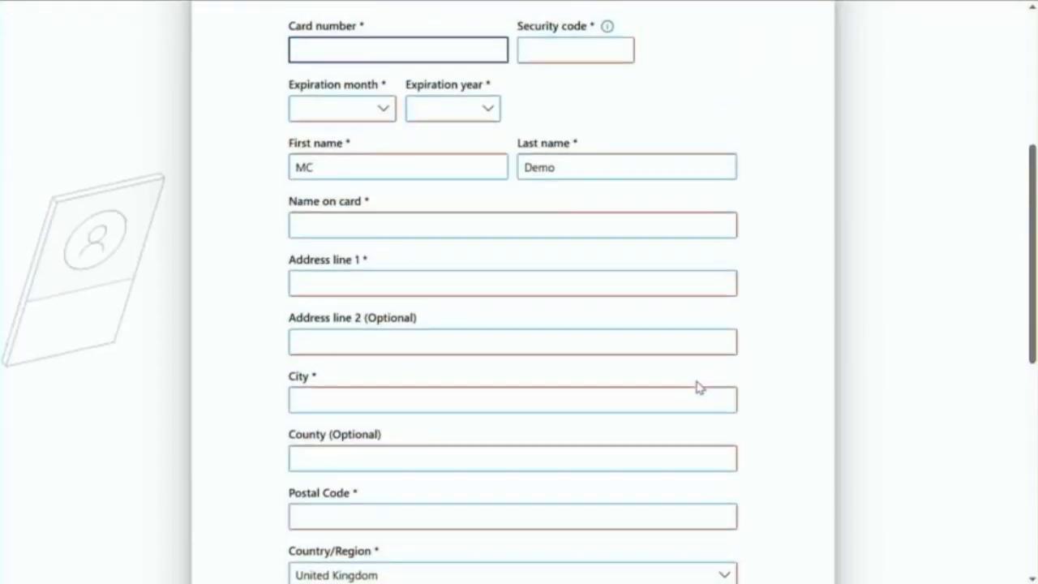
scroll(up, 3)
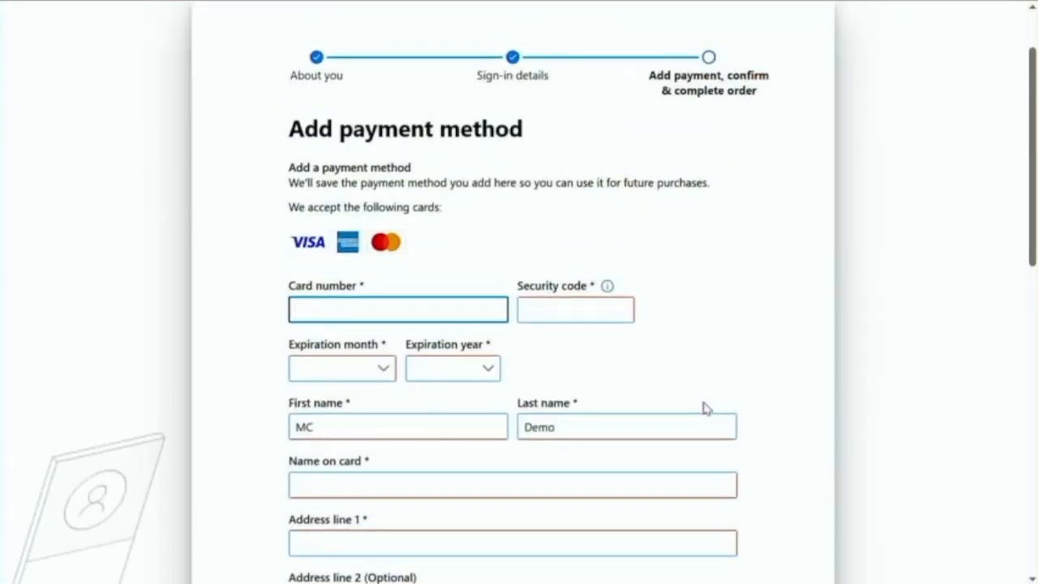
scroll(down, 3)
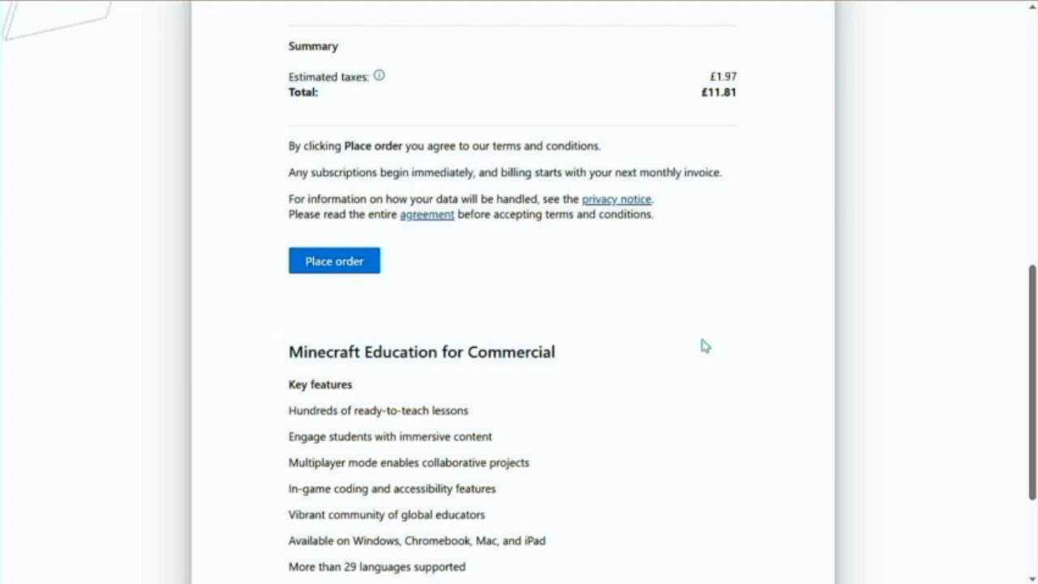
Place the order and go from the confirmation to the Microsoft 365 admin center.
click(334, 261)
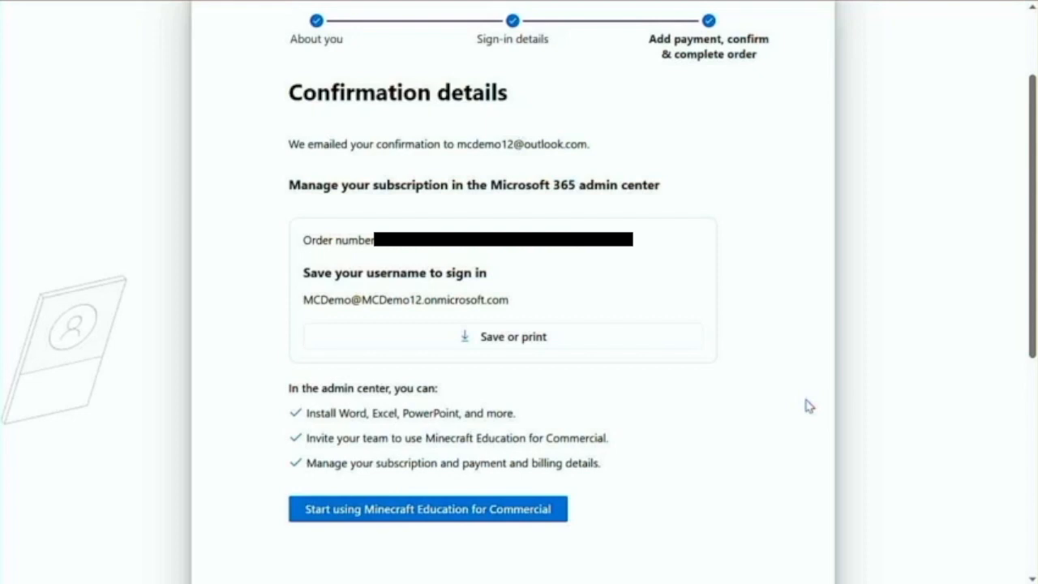
click(427, 508)
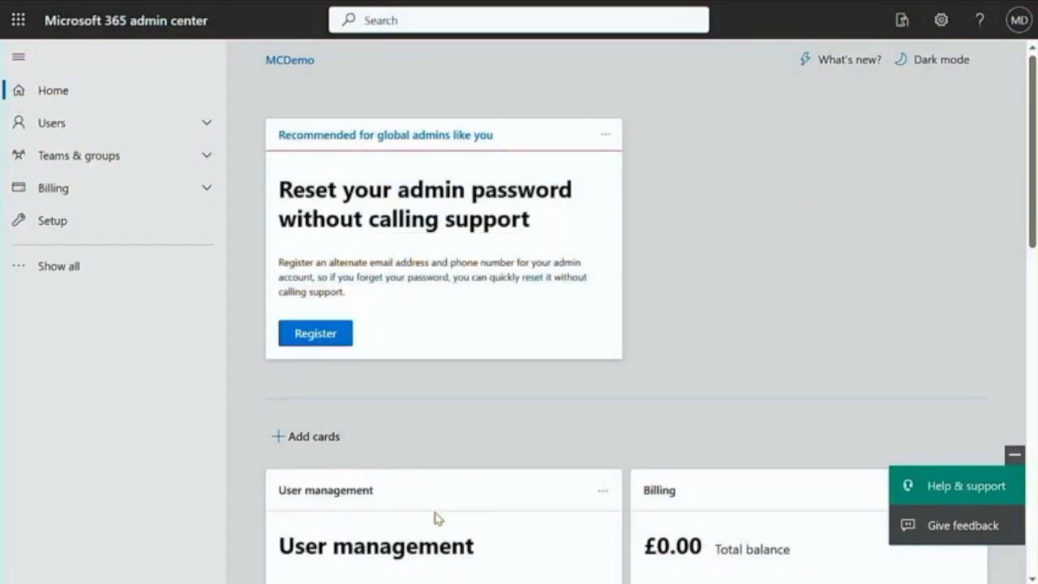